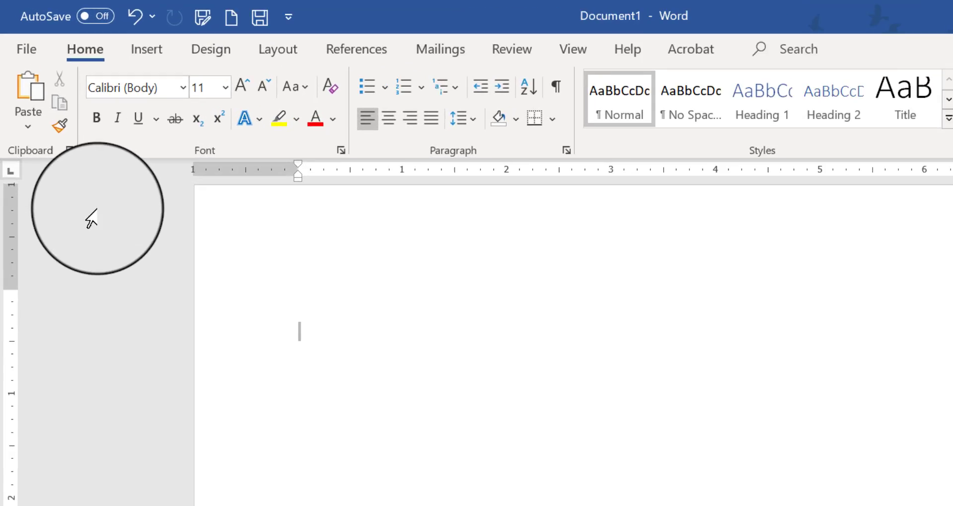
Insert a one-column, two-row table into the blank document.
left_click(146, 49)
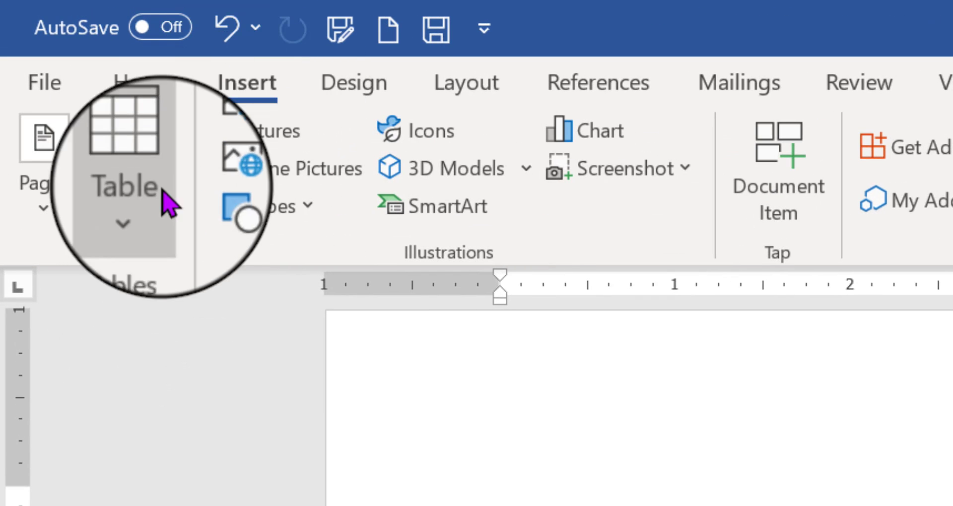
left_click(137, 148)
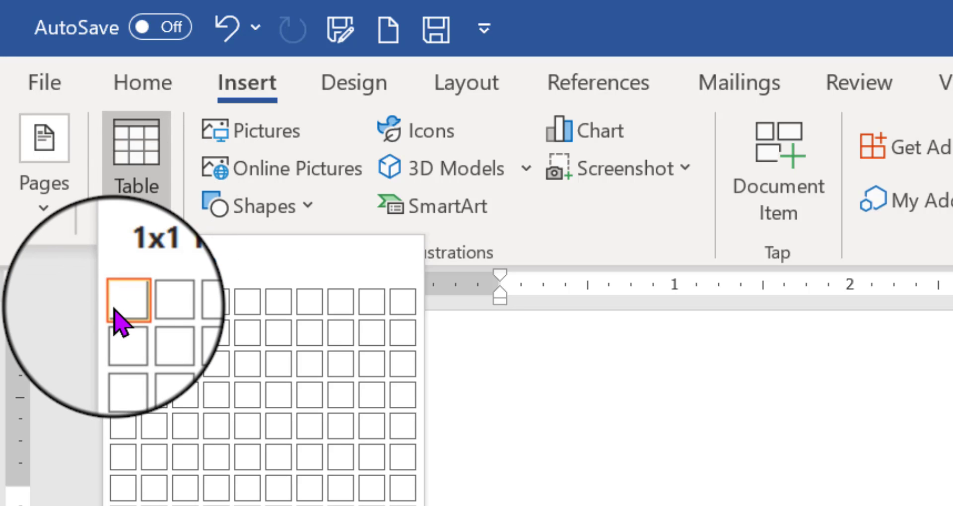
mouse_move(123, 349)
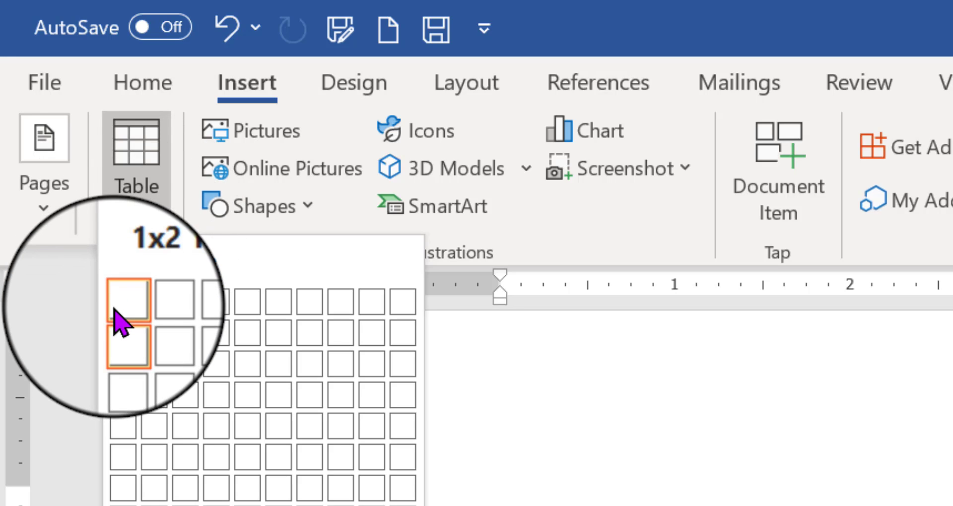
mouse_move(186, 342)
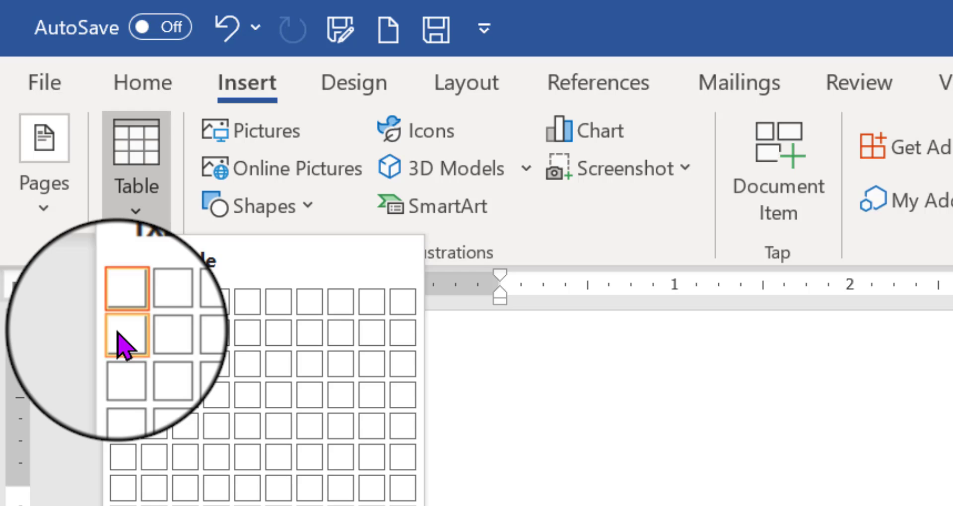
left_click(125, 341)
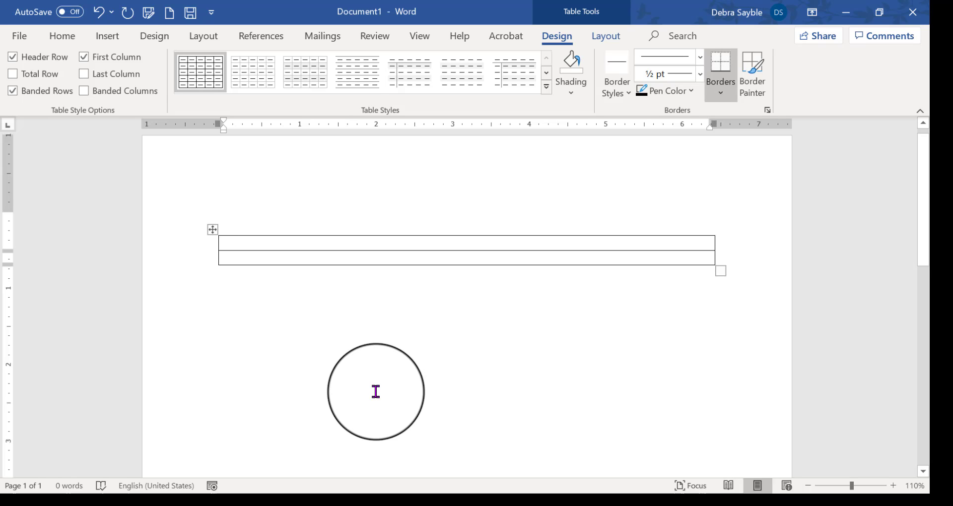
Place the insertion point in the top table row to begin the attendance sentence.
left_click_drag(376, 391, 461, 378)
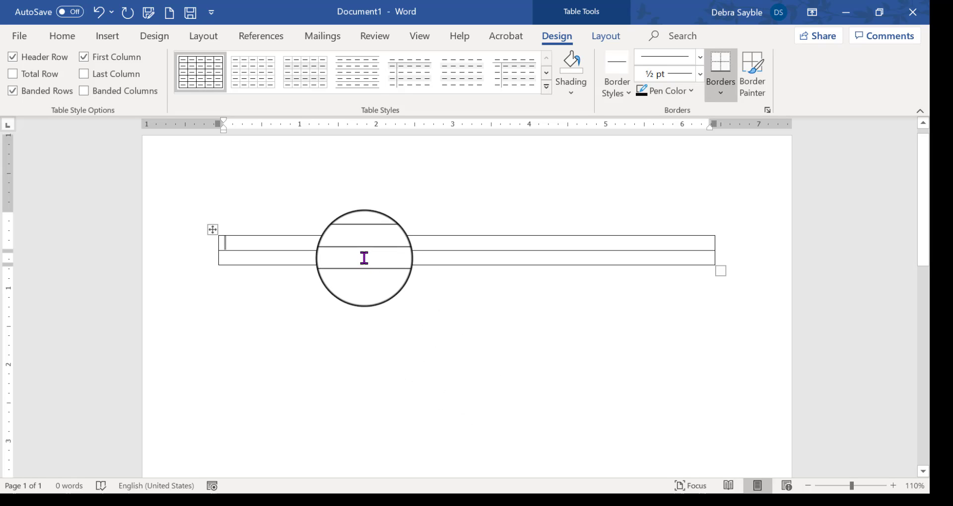
mouse_move(417, 386)
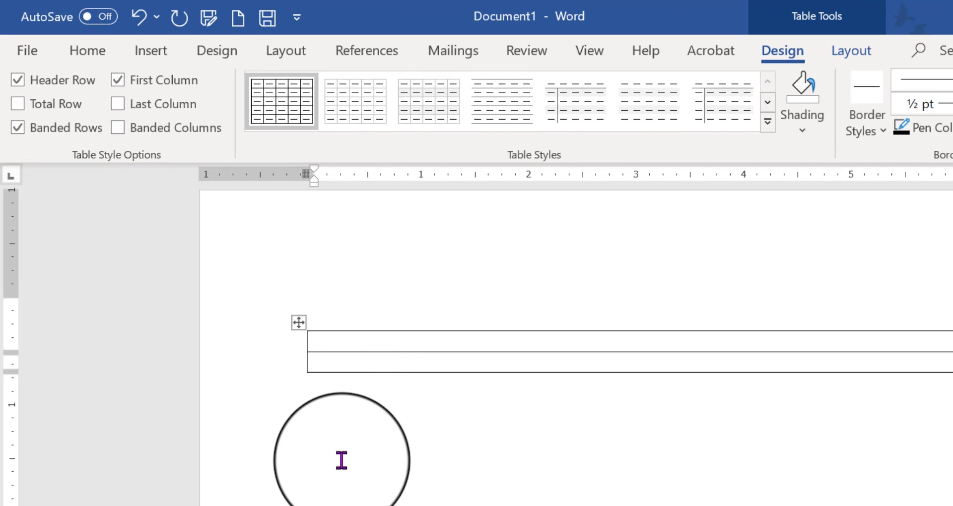
left_click(319, 347)
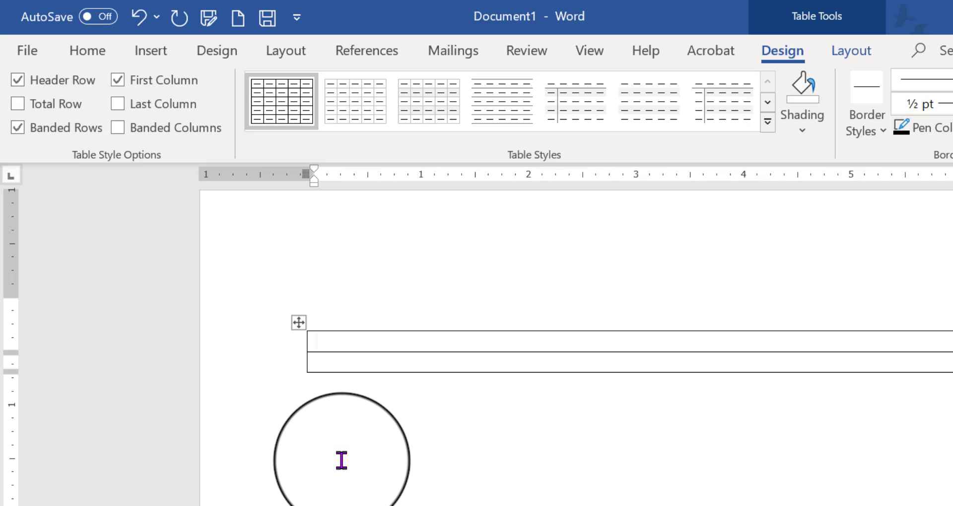
left_click(317, 352)
type("Yes, I will a")
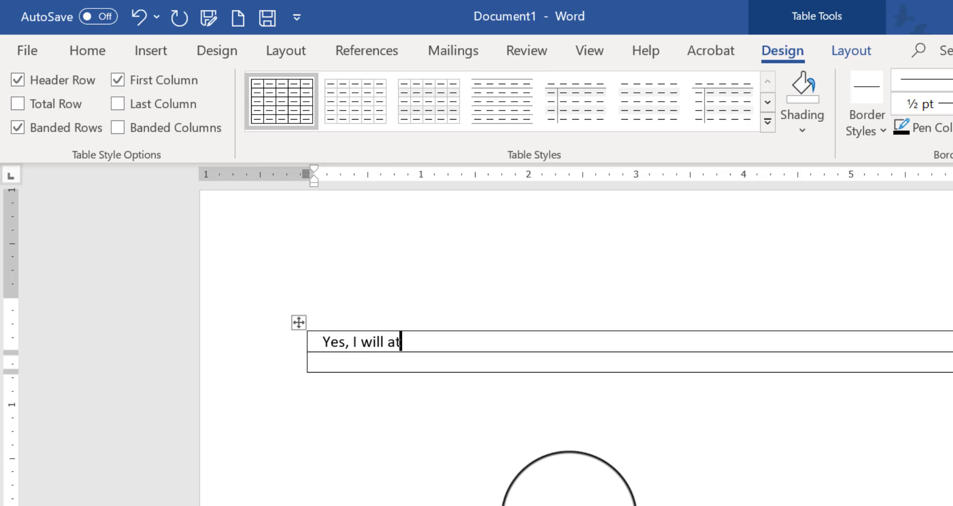
Complete the top row as 'Yes, I will attend the conference.' and position before the text.
type("tend the confer")
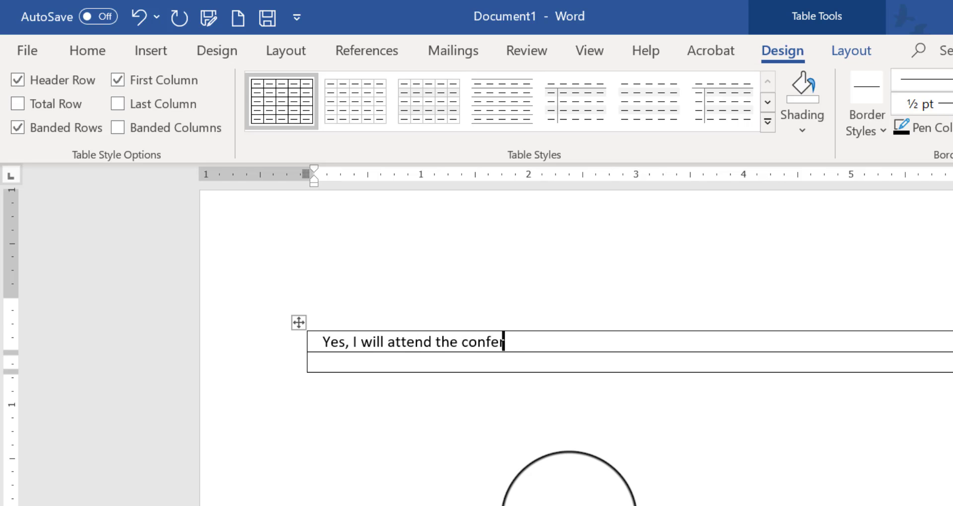
type("ence.")
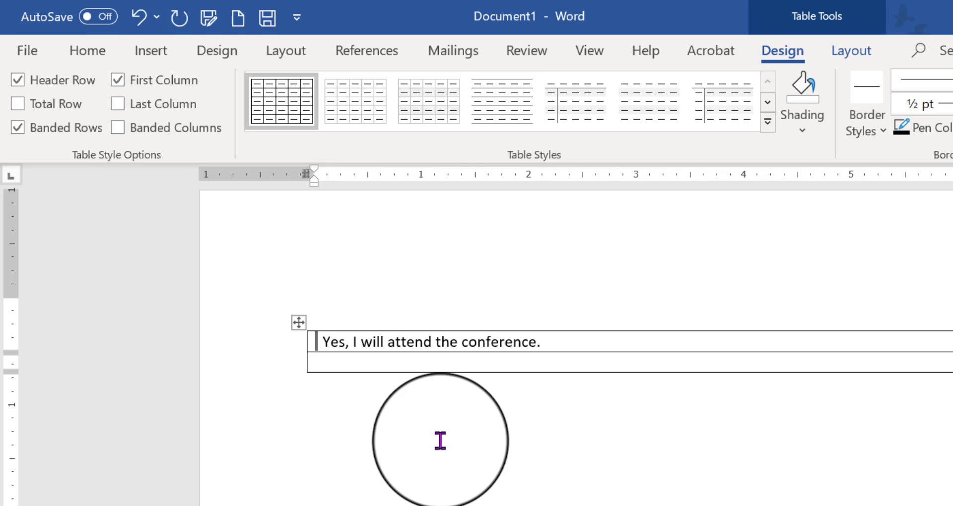
left_click(85, 50)
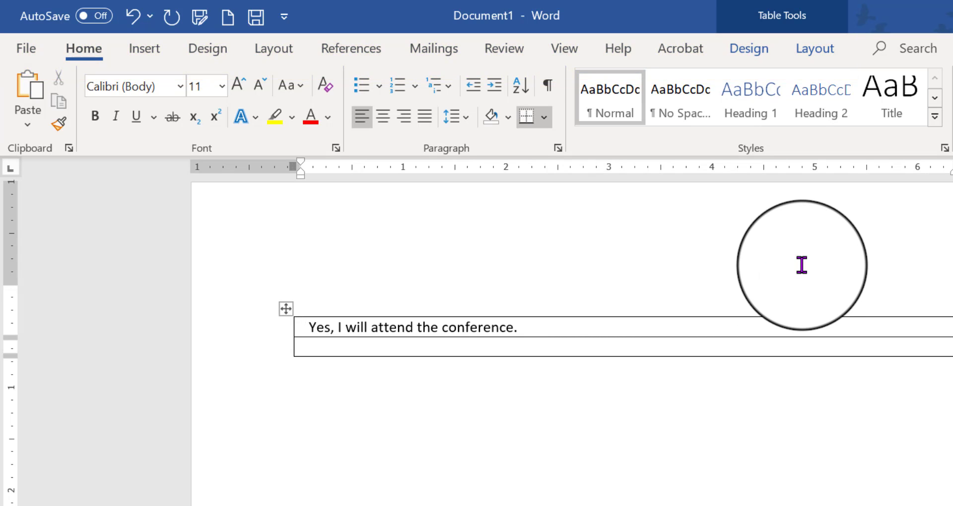
left_click_drag(801, 264, 650, 246)
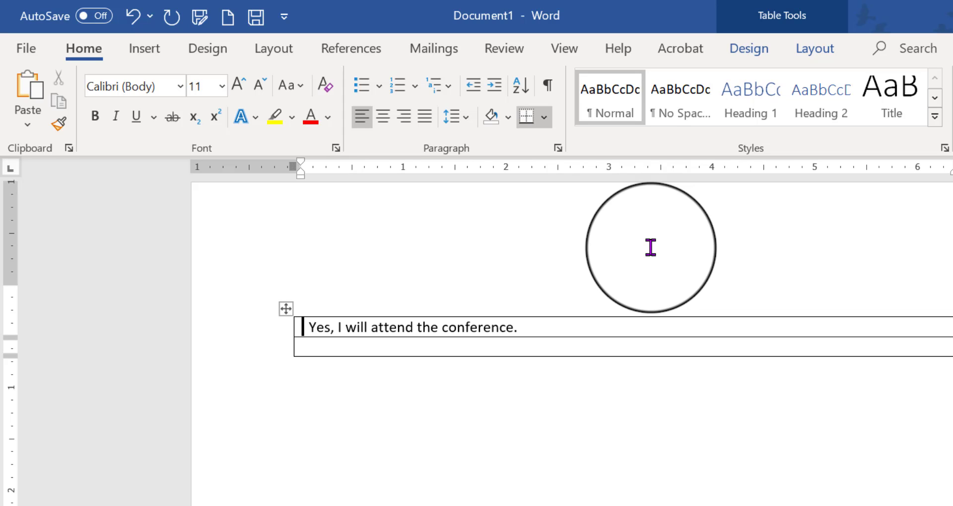
mouse_move(641, 261)
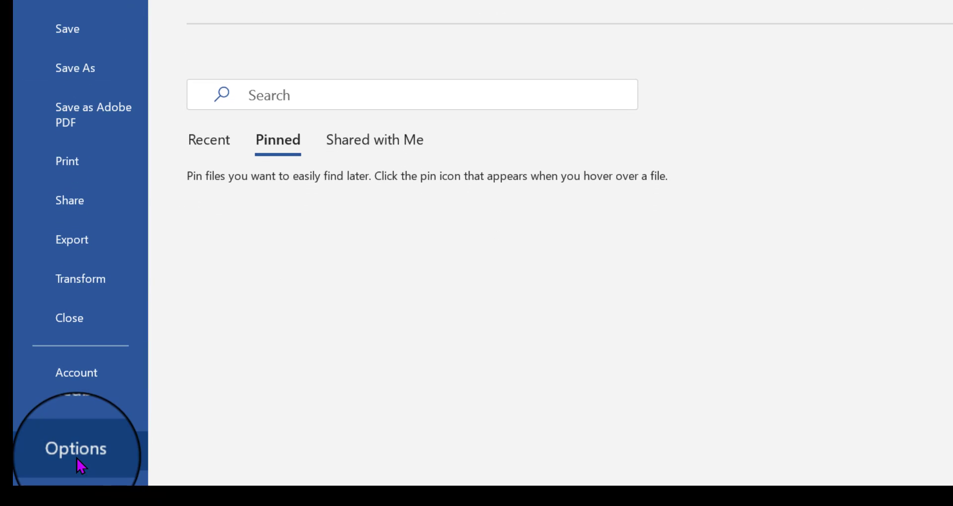
Enable the Developer tab through Word Options ribbon customization.
left_click(74, 450)
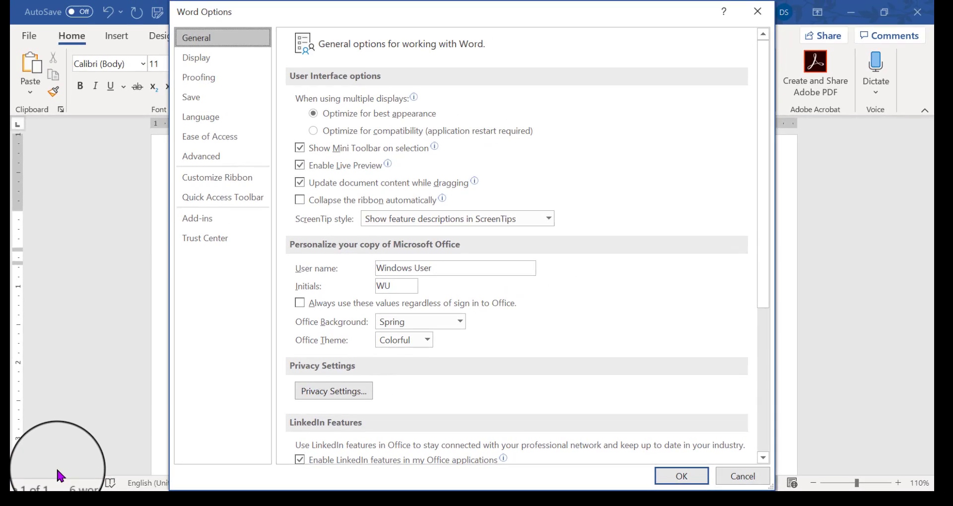
left_click(211, 179)
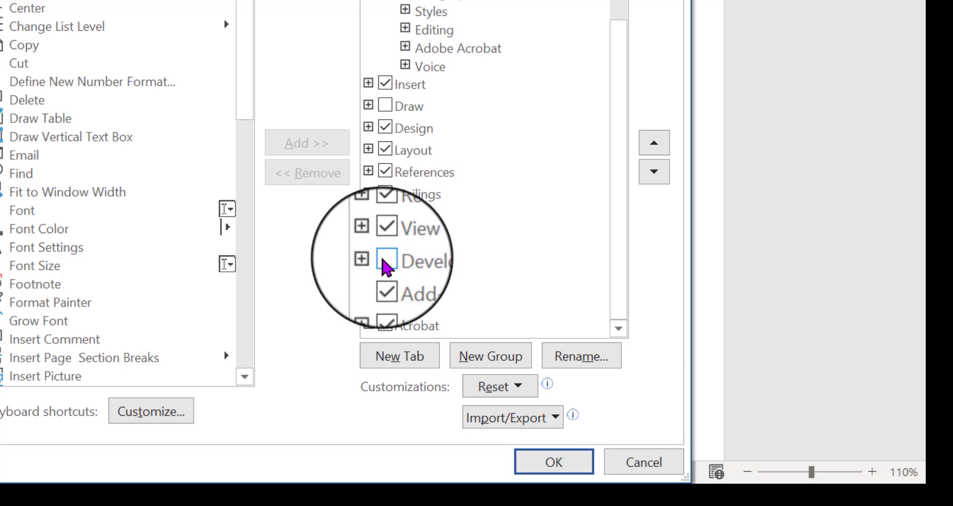
left_click(387, 261)
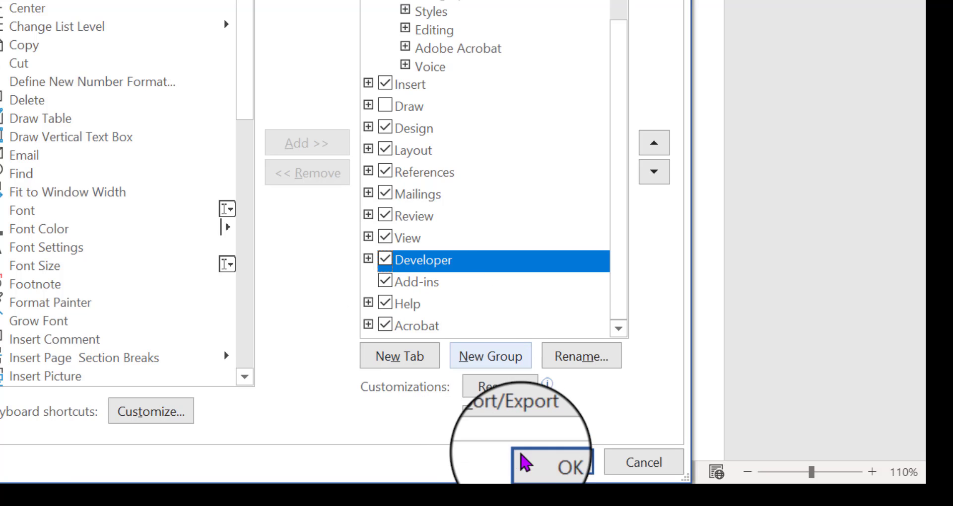
left_click(568, 478)
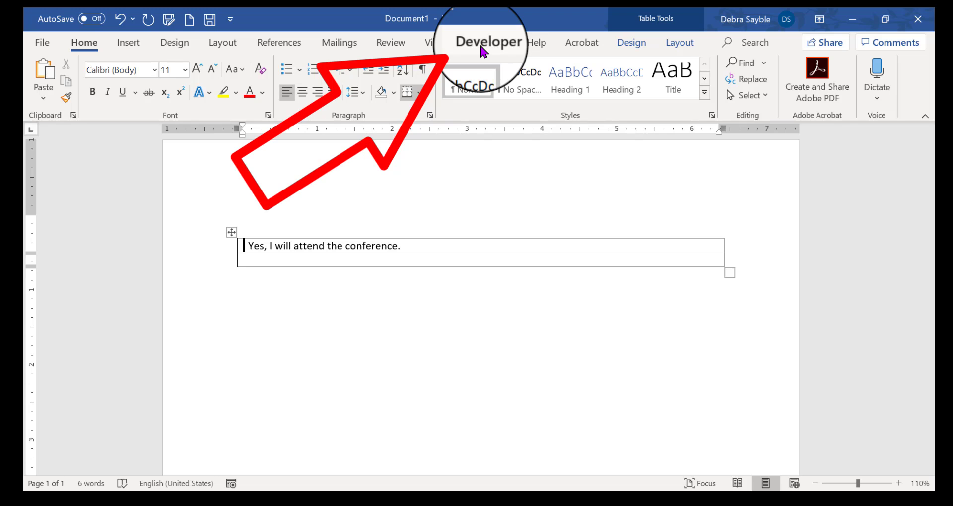
Insert a checkbox content control before the sentence and select it.
left_click(488, 42)
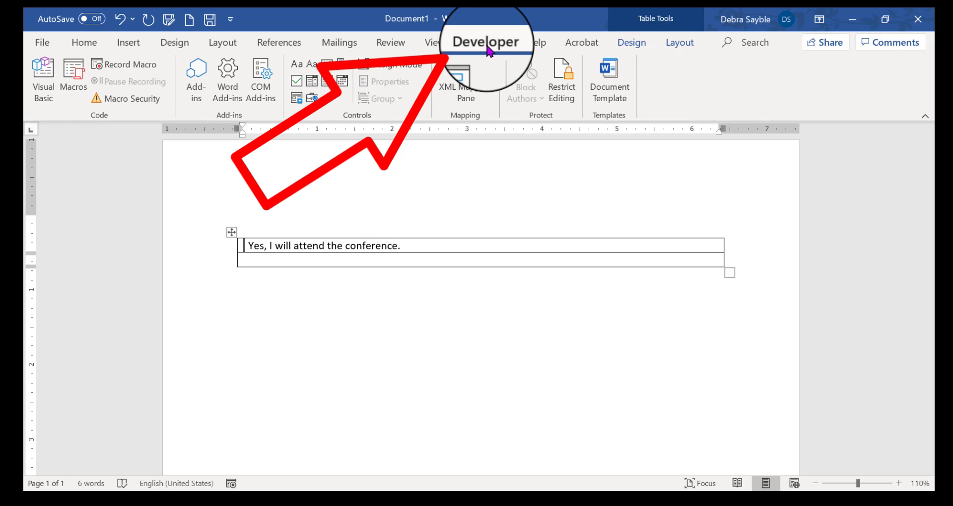
left_click(484, 43)
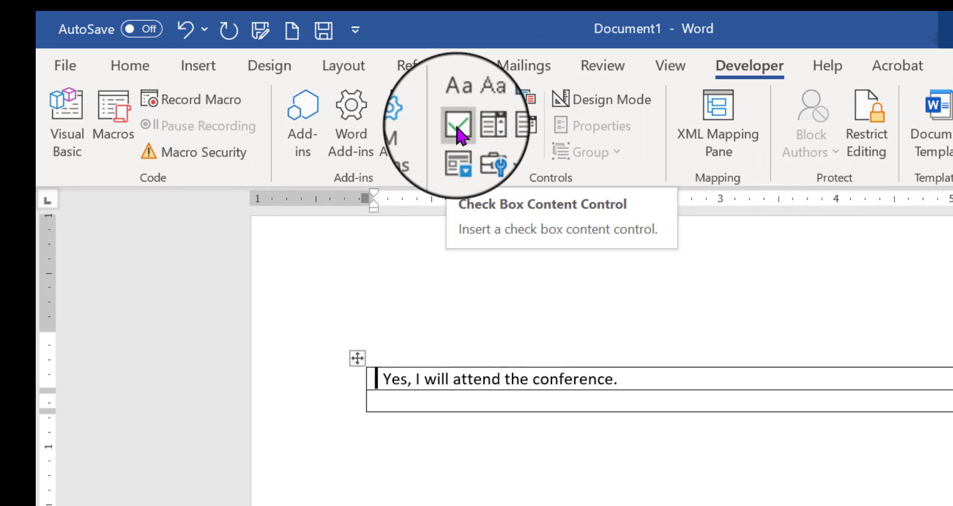
left_click(457, 127)
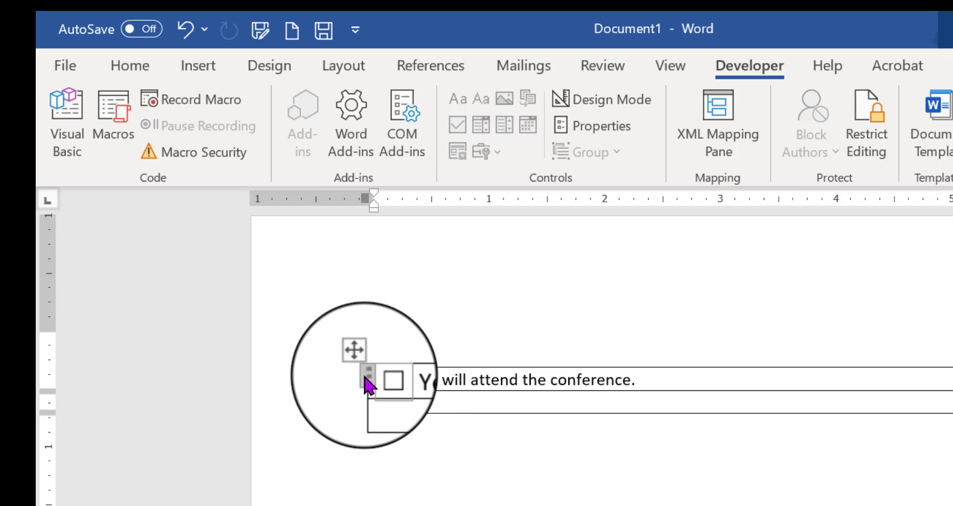
left_click(395, 382)
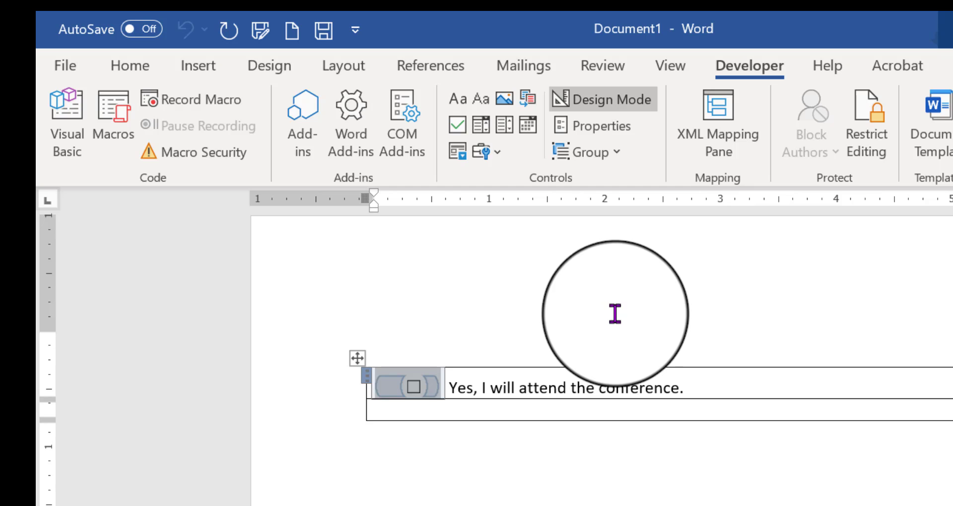
mouse_move(602, 131)
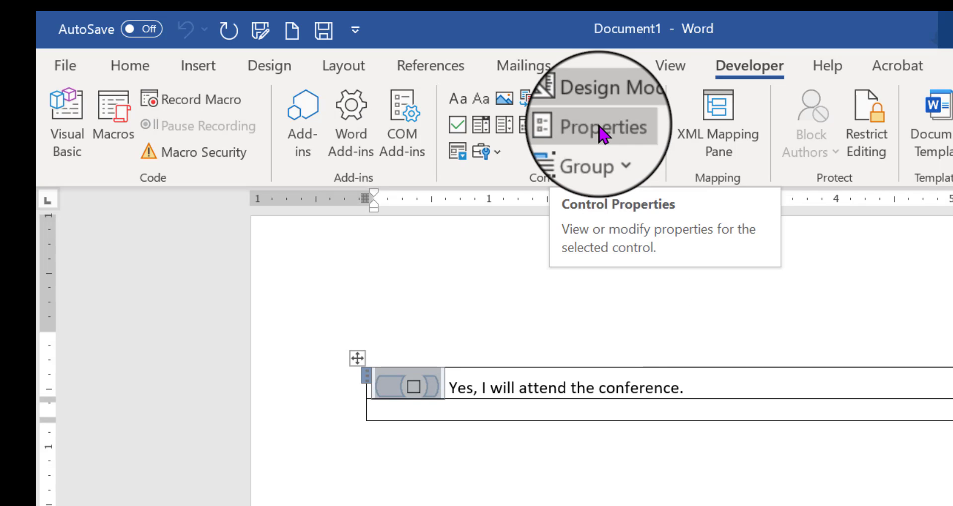
In the checkbox control's properties, lock it so it cannot be deleted.
left_click(600, 127)
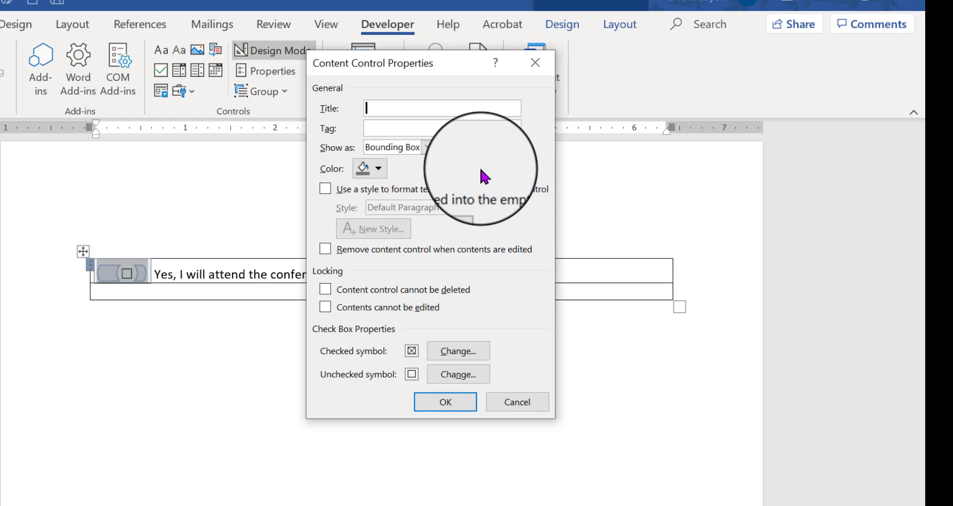
mouse_move(431, 253)
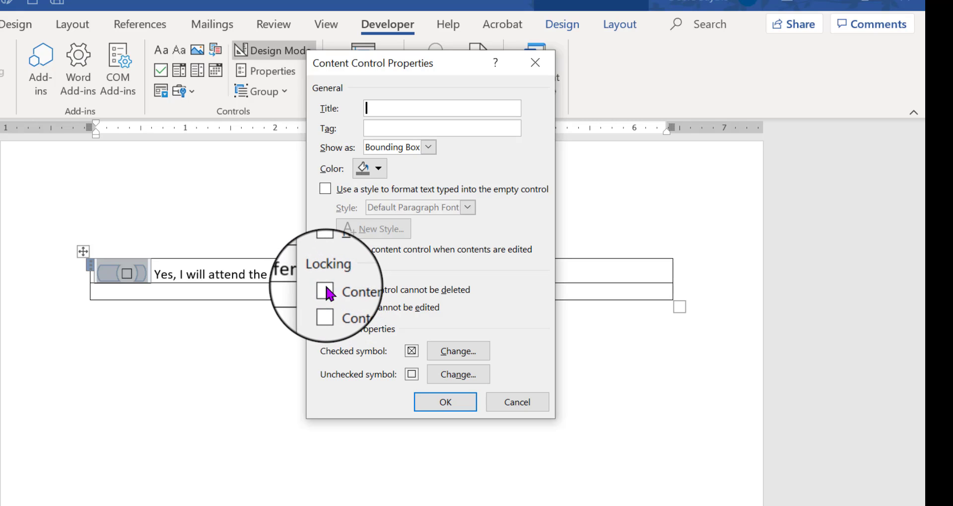
left_click(325, 292)
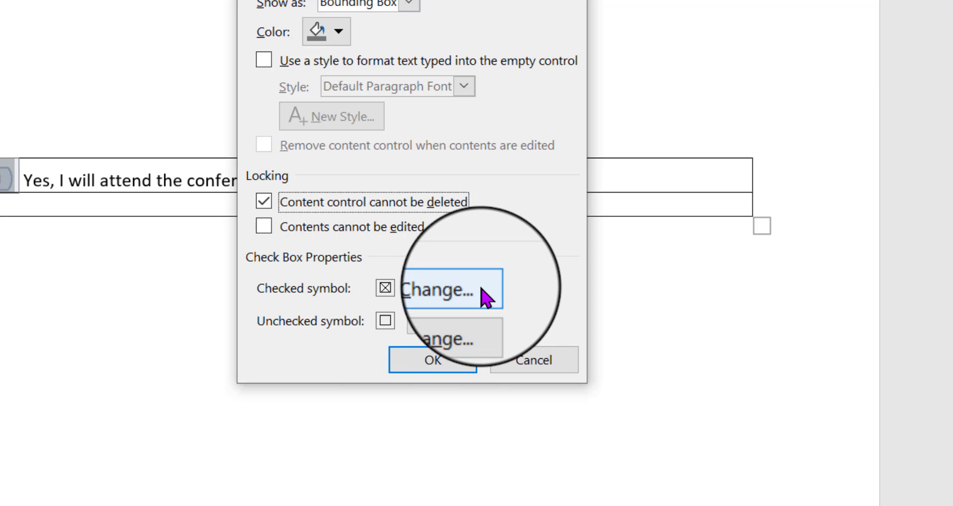
Set the checked symbol to the Wingdings smiley face and confirm the control properties.
left_click(439, 290)
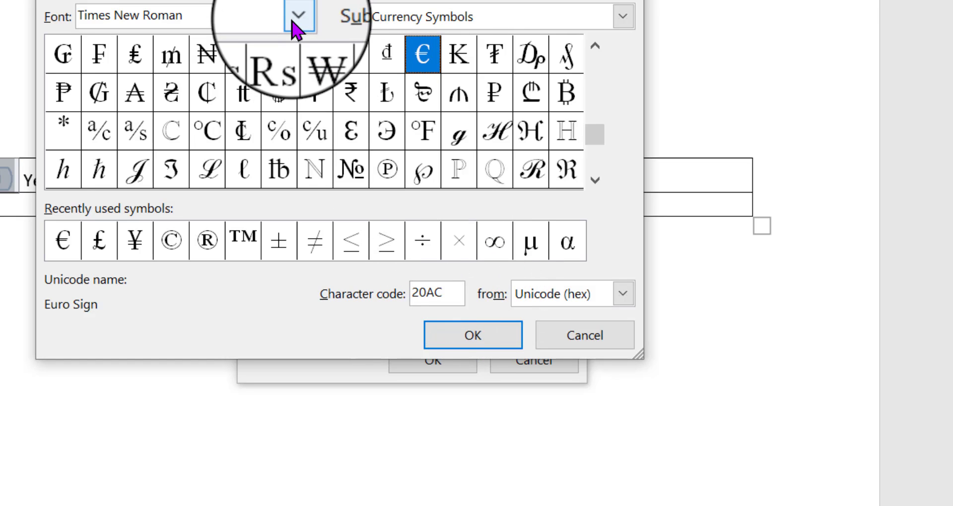
left_click(298, 13)
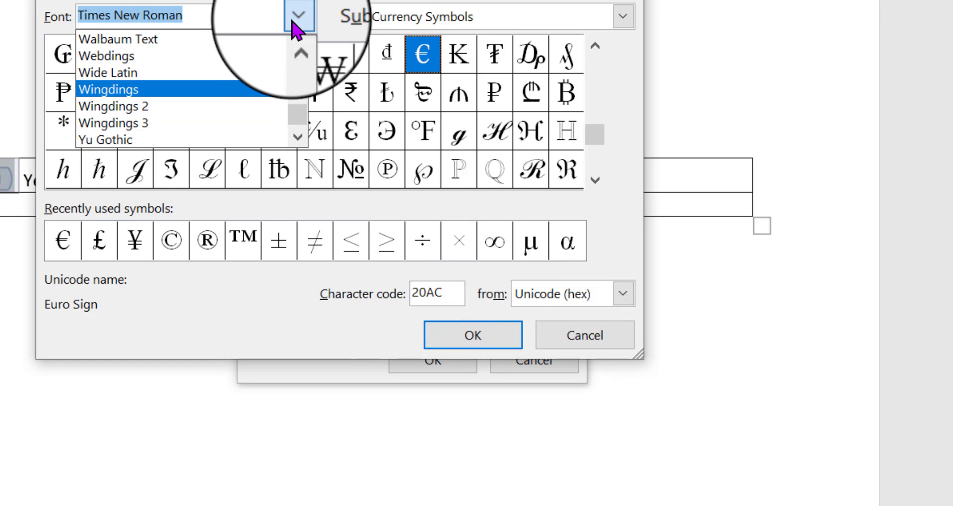
left_click(113, 89)
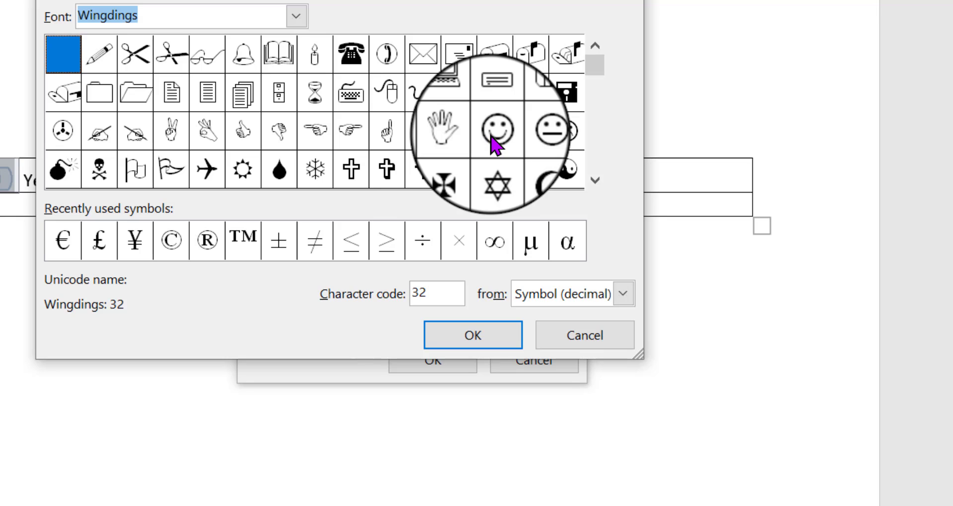
left_click(495, 128)
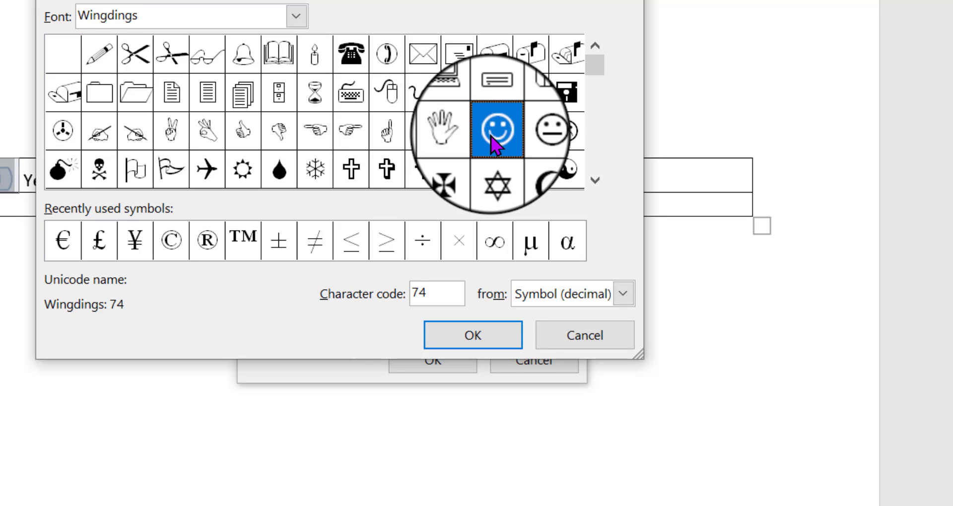
left_click(472, 335)
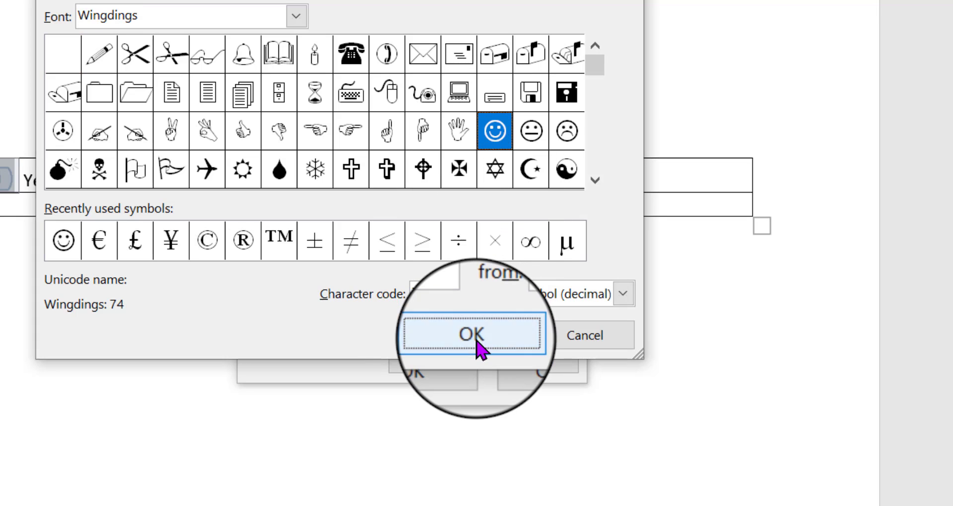
left_click(473, 336)
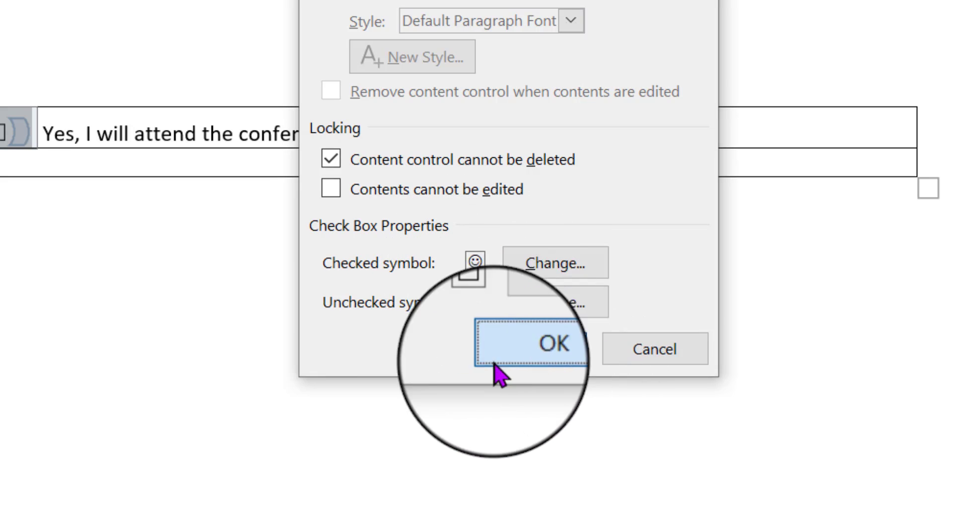
left_click(554, 348)
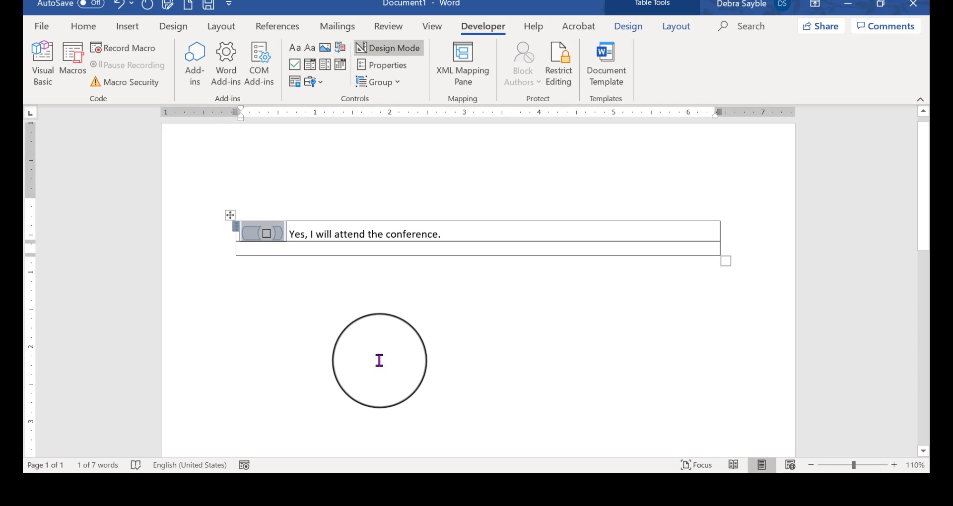
mouse_move(391, 54)
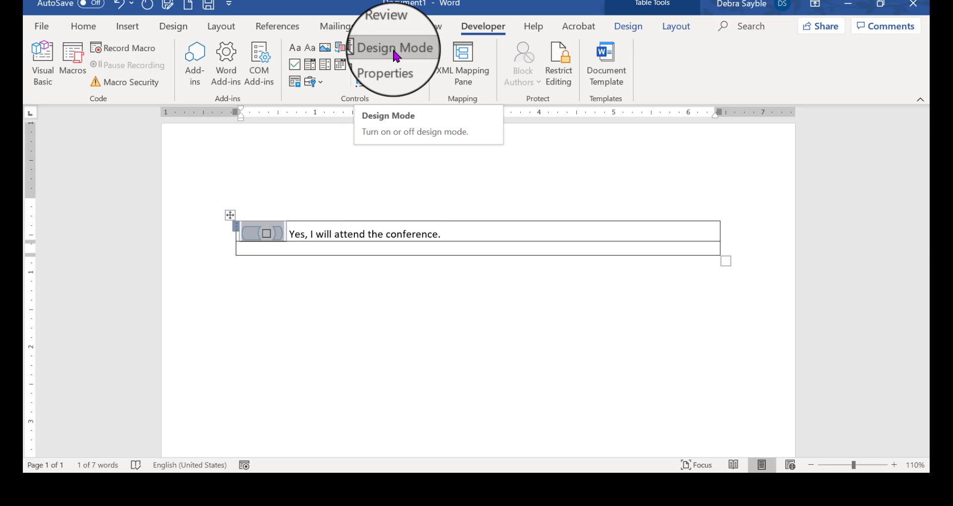